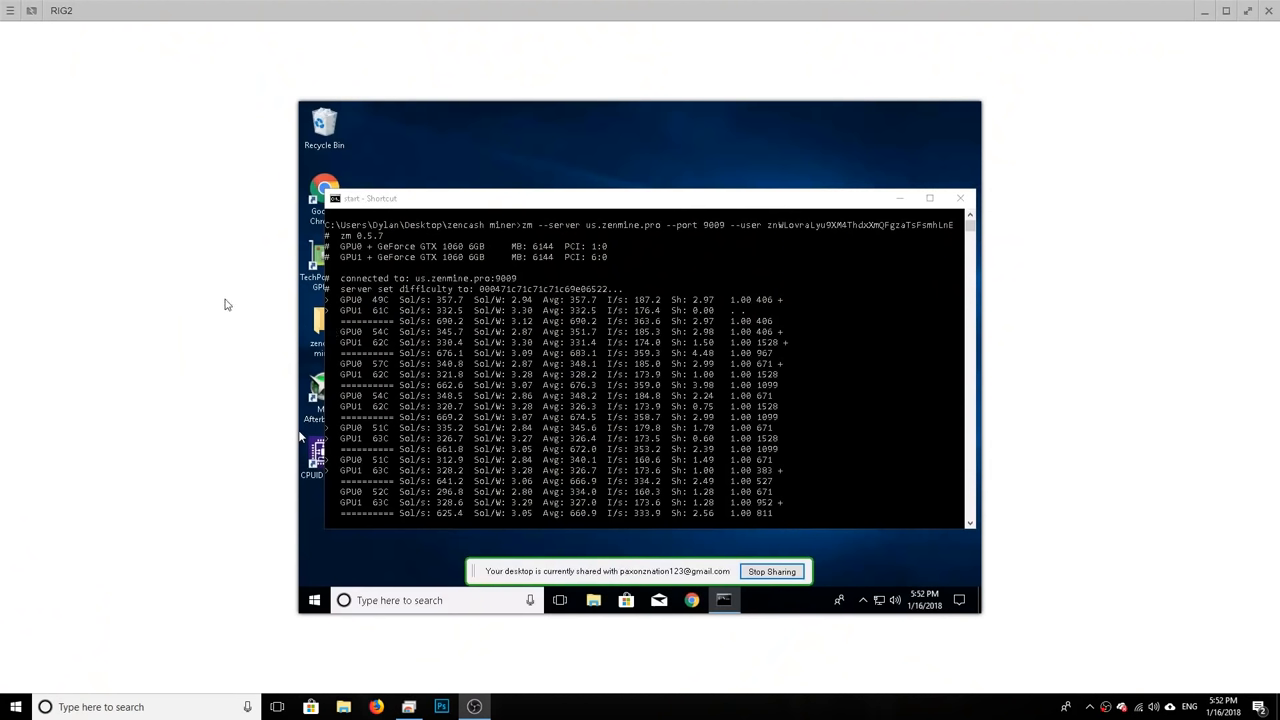
mouse_move(176, 122)
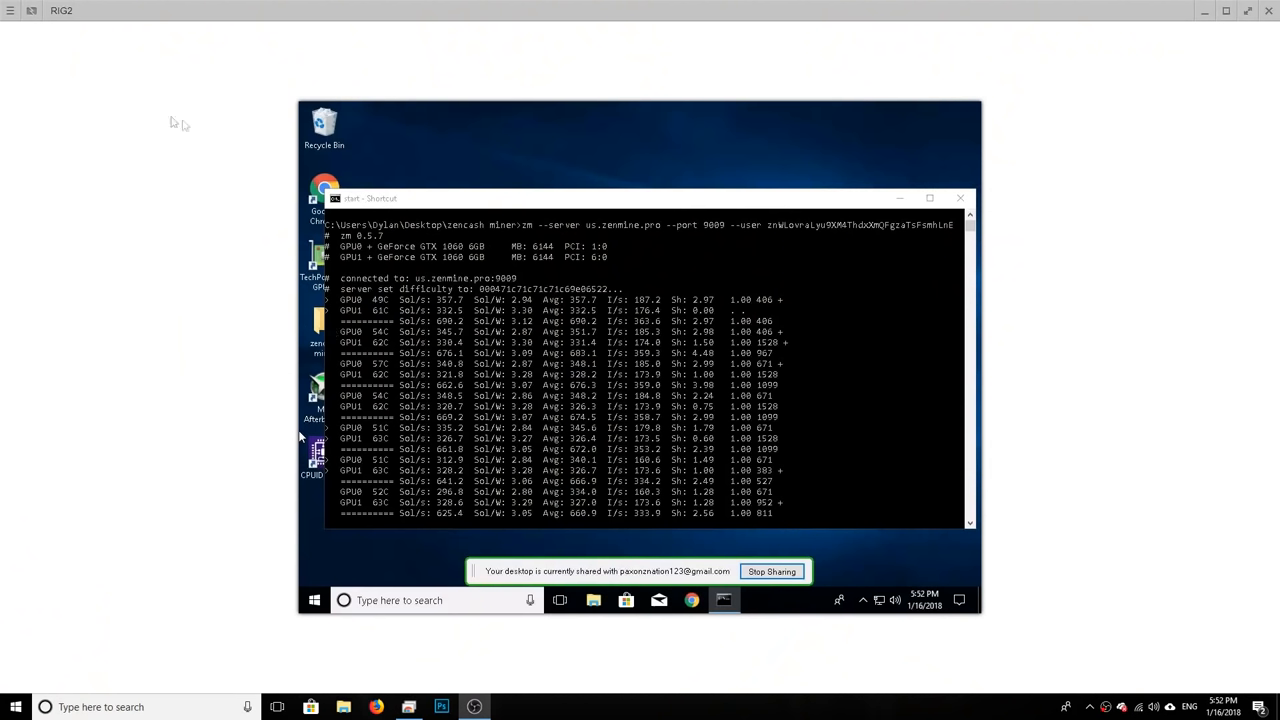
mouse_move(442, 204)
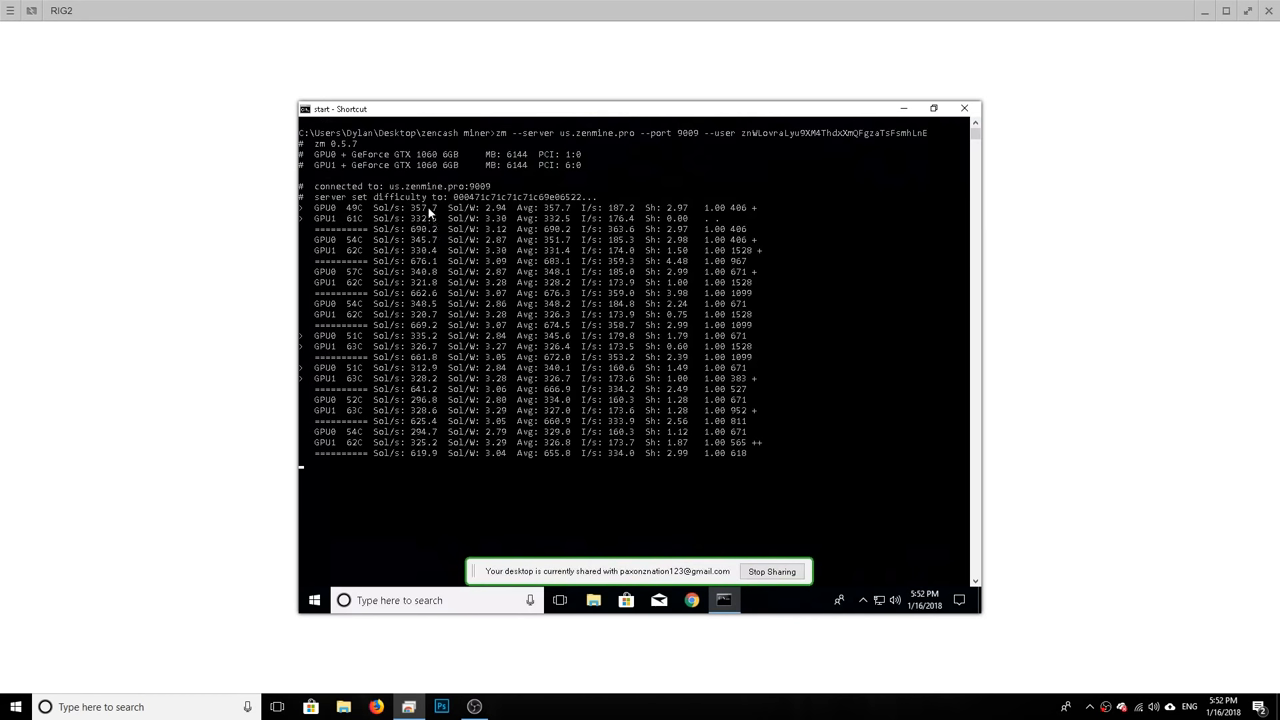
mouse_move(424, 440)
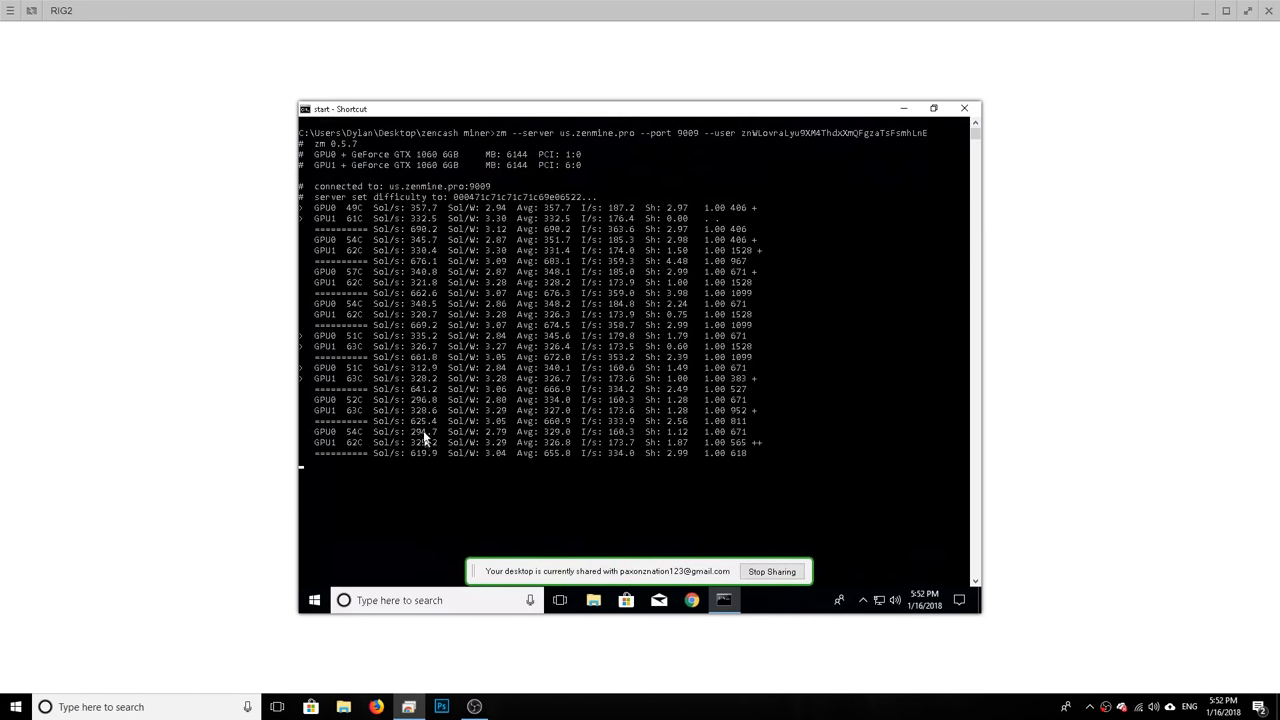
mouse_move(420, 438)
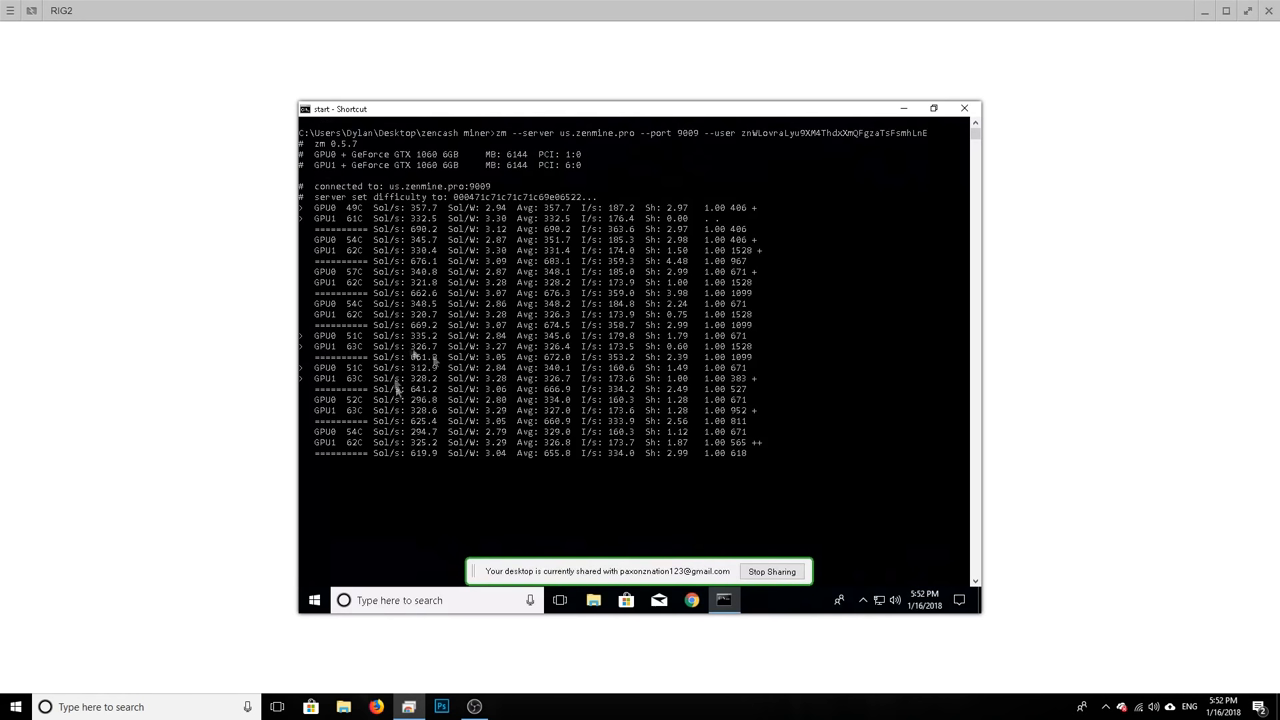
mouse_move(436, 476)
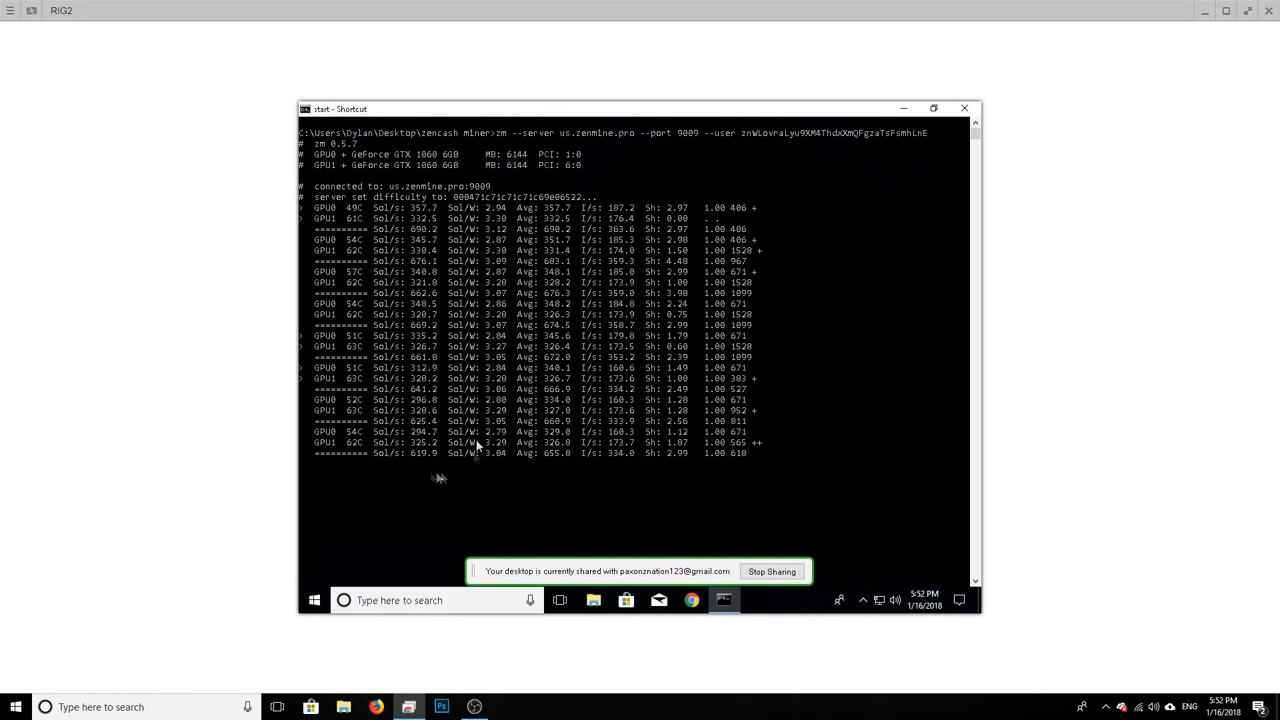
mouse_move(524, 244)
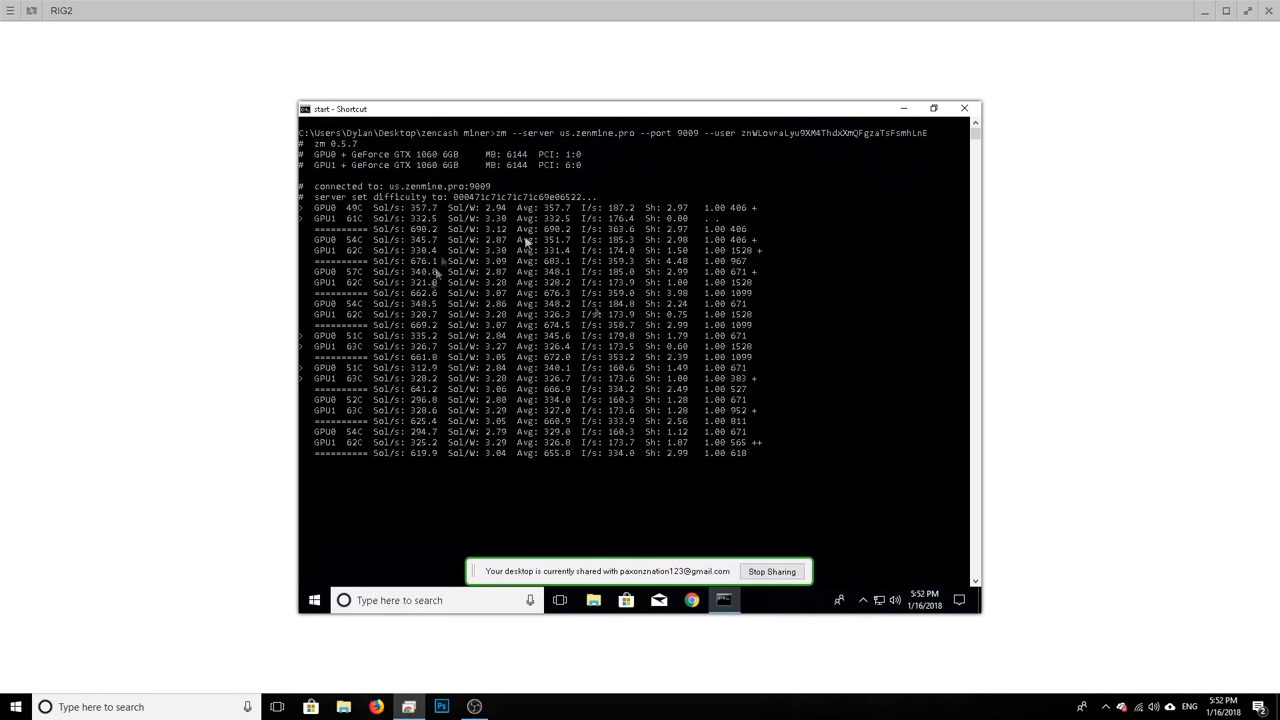
mouse_move(436, 444)
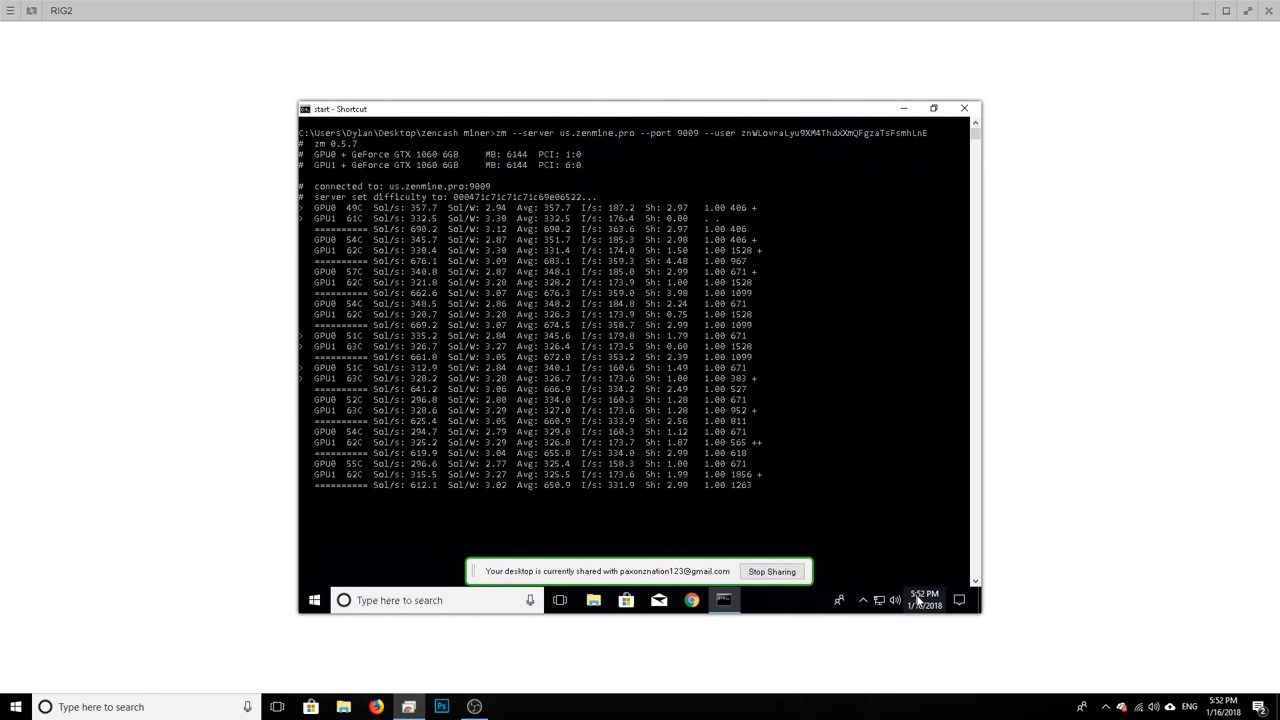
mouse_move(922, 596)
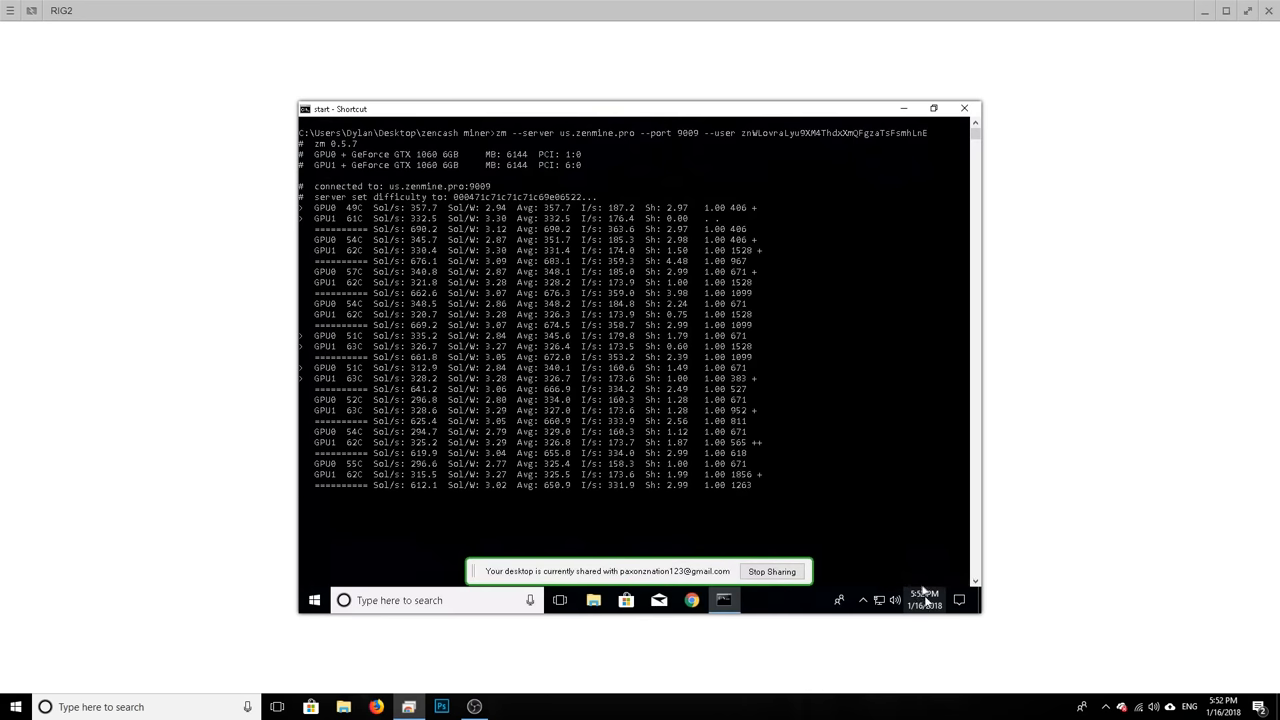
mouse_move(928, 568)
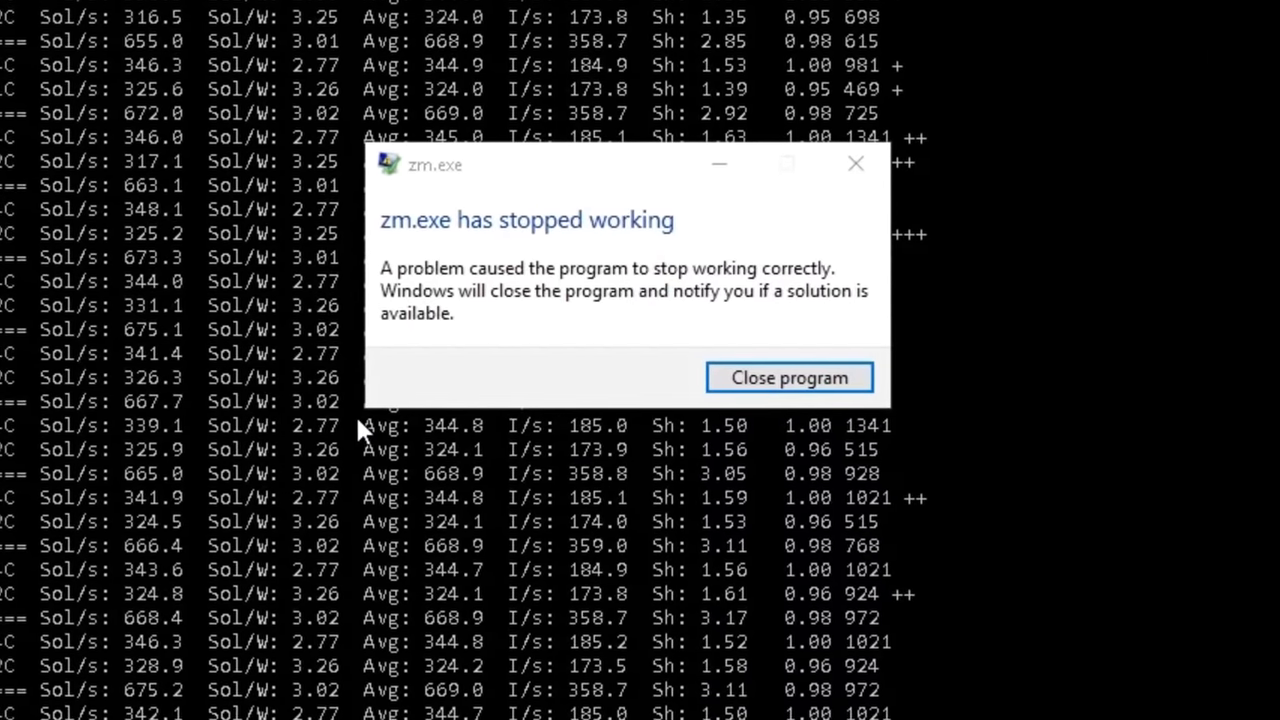
Dismiss the 'zm.exe has stopped working' dialog so the miner can resume
left_click(788, 376)
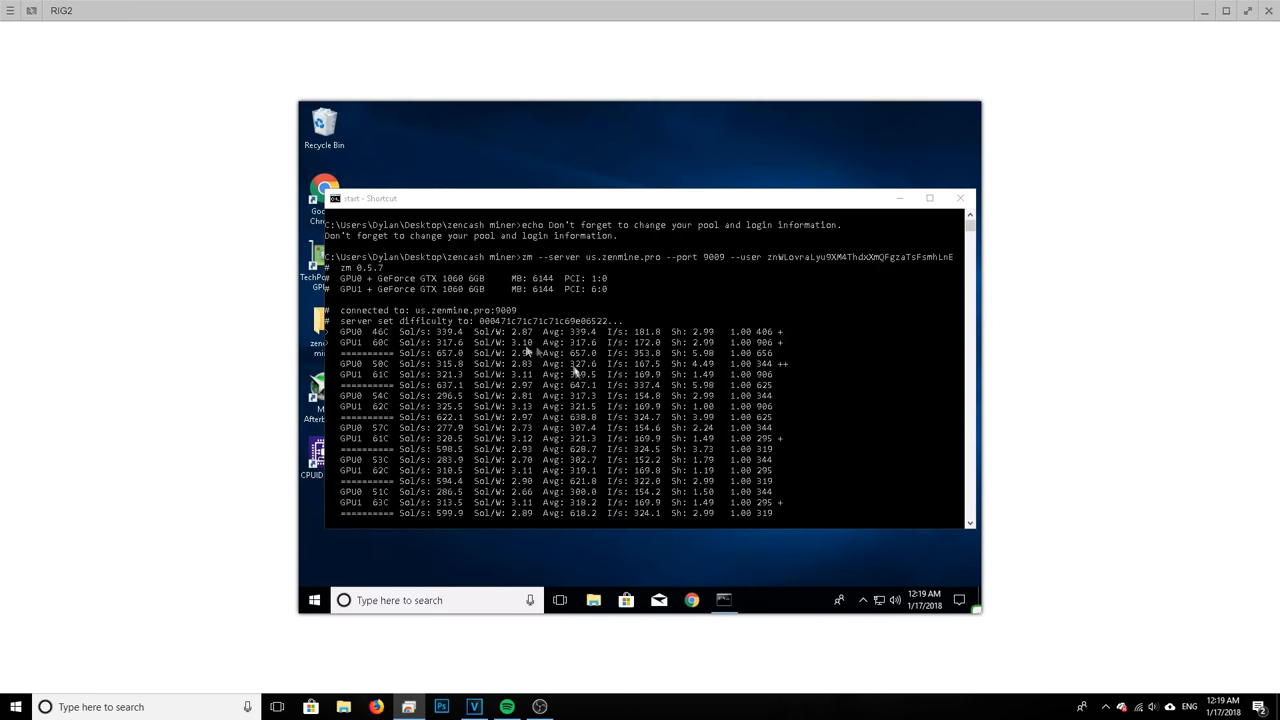
mouse_move(660, 412)
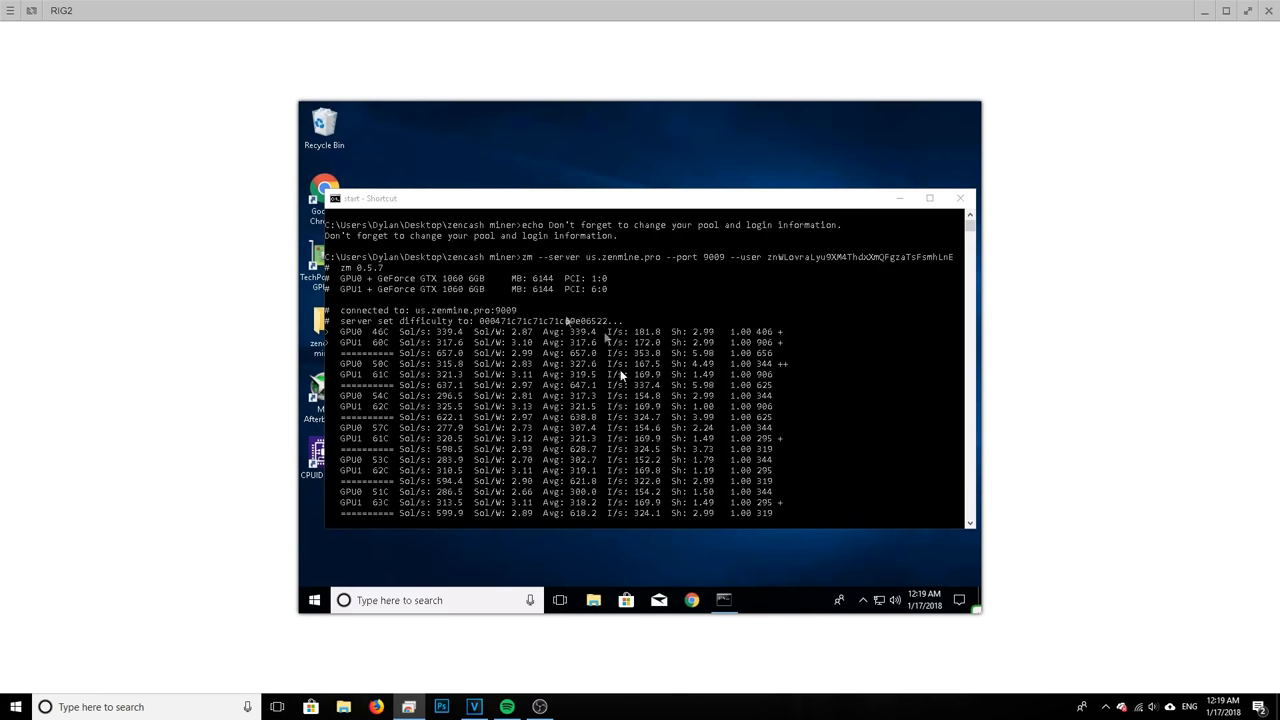
mouse_move(530, 300)
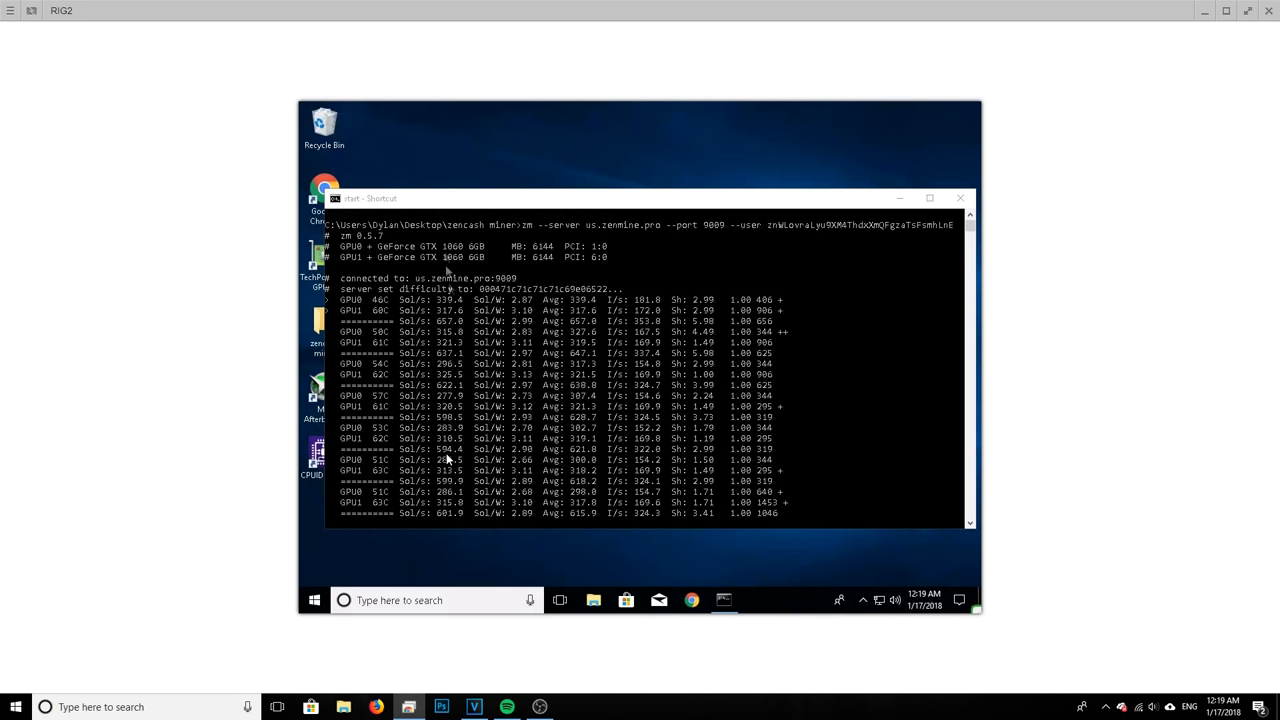
mouse_move(672, 308)
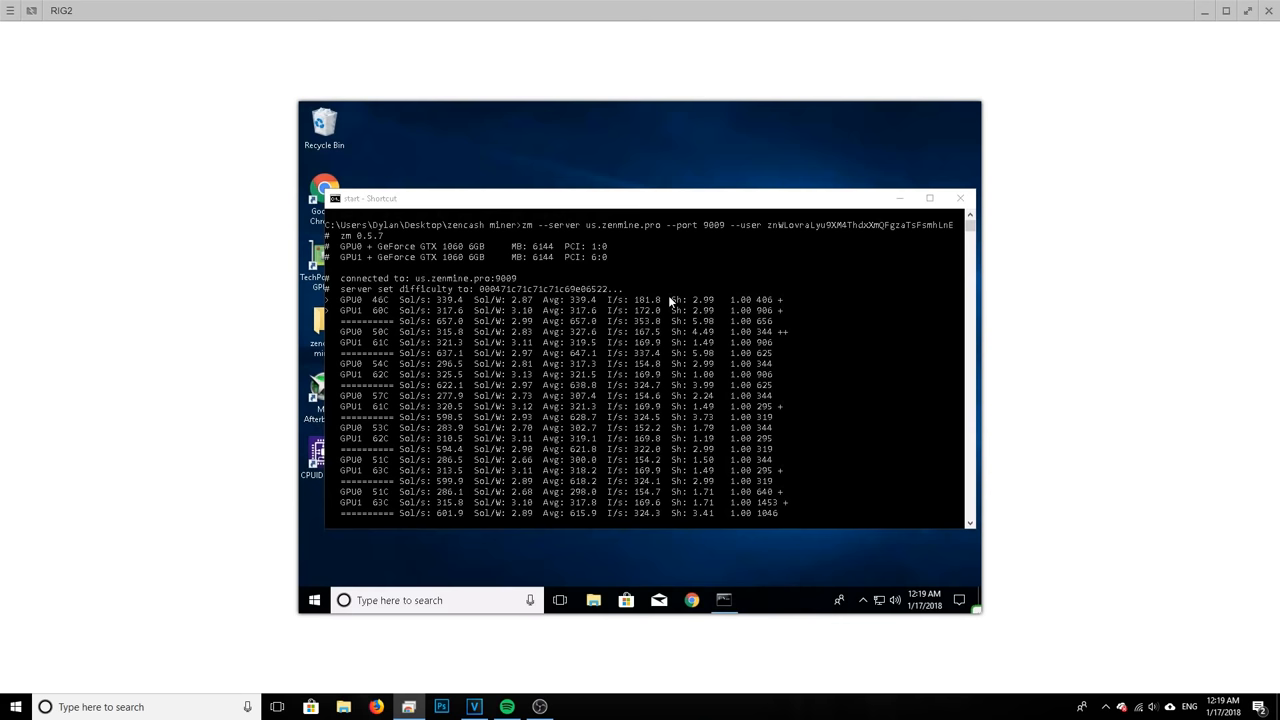
scroll("down", 3)
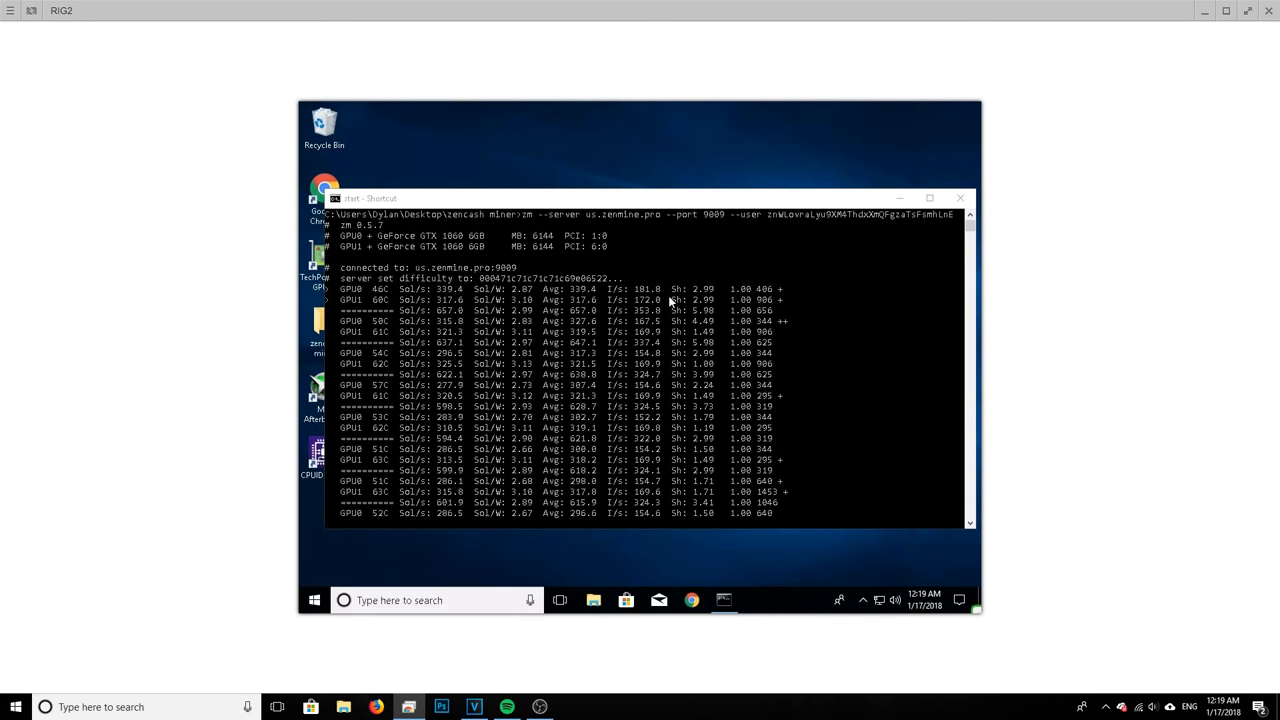